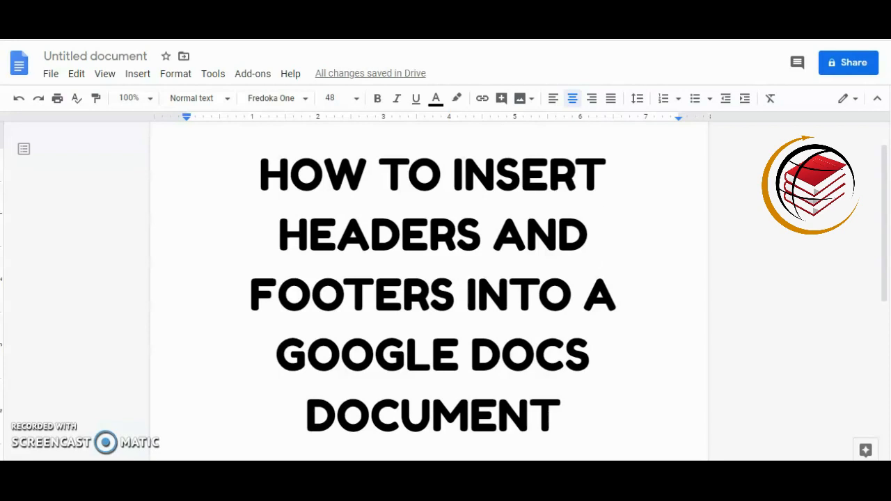
Switch to the '10 Things I Learned As An Online Entrepreneur' document.
{"action": "left_click", "coordinate": [599, 235]}
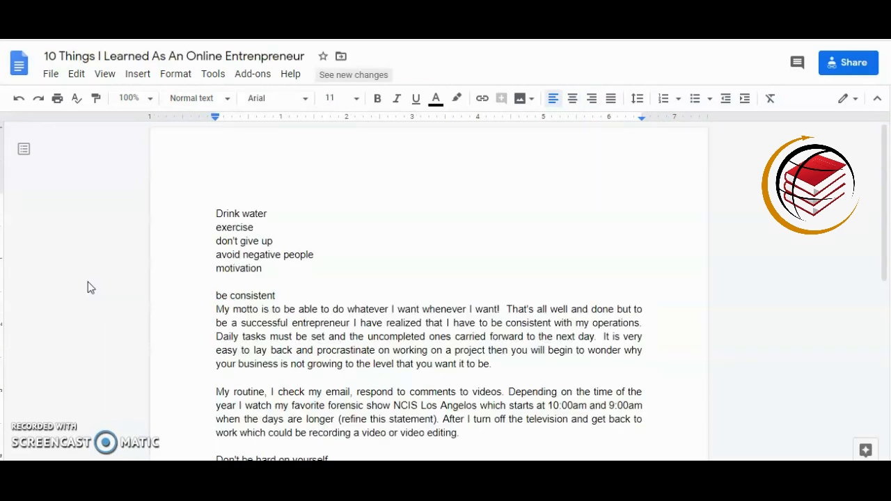
Insert a blank header via Insert > Headers & footers > Header.
{"action": "scroll", "scroll_direction": "up", "scroll_amount": 3}
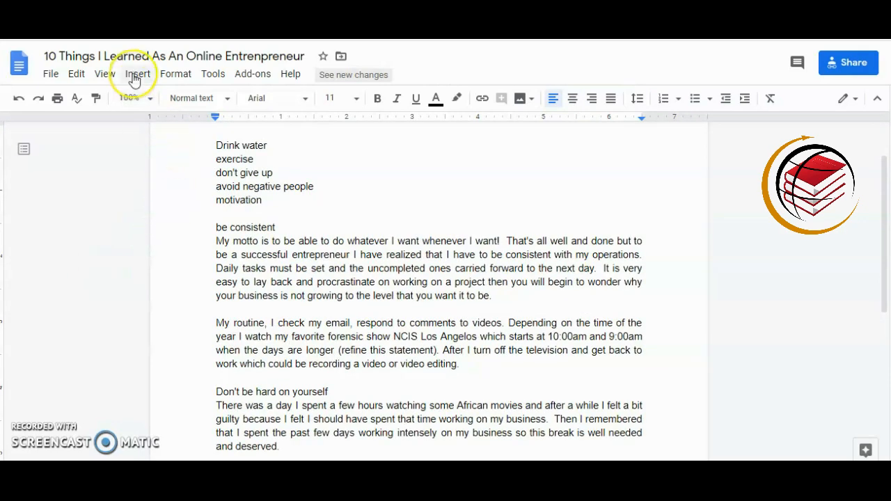
{"action": "left_click", "coordinate": [138, 74]}
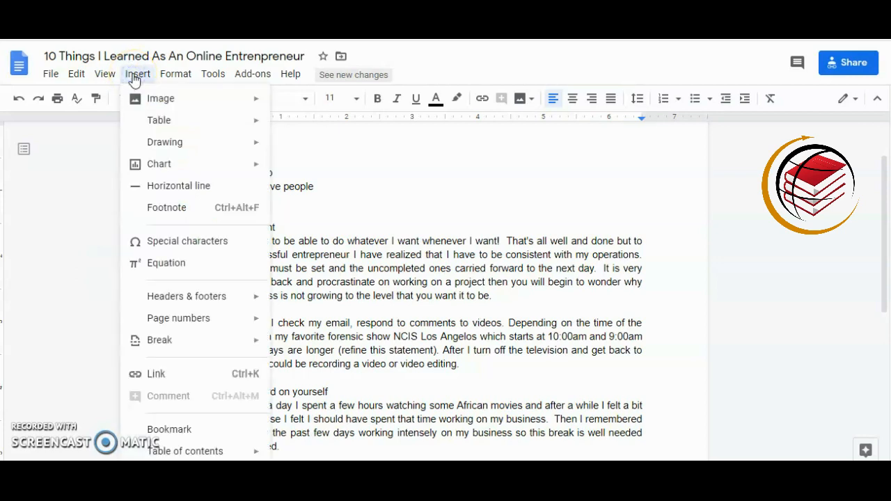
{"action": "mouse_move", "coordinate": [97, 190]}
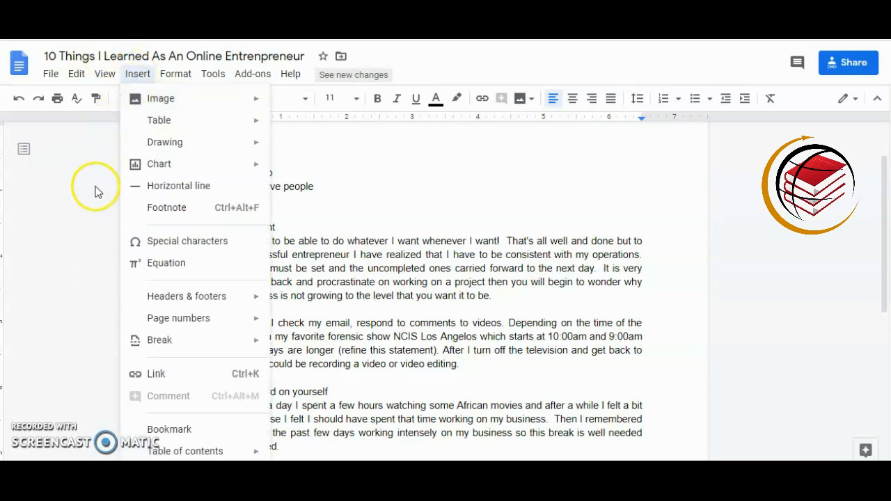
{"action": "mouse_move", "coordinate": [166, 296]}
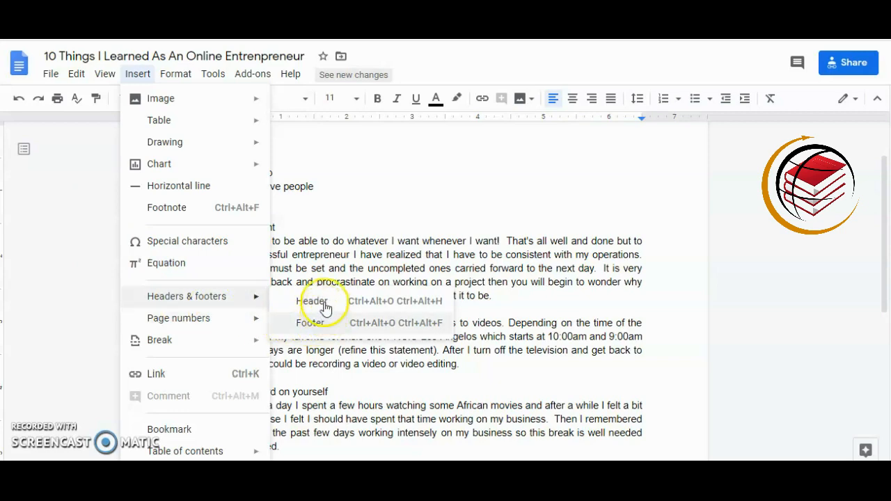
{"action": "left_click", "coordinate": [318, 301]}
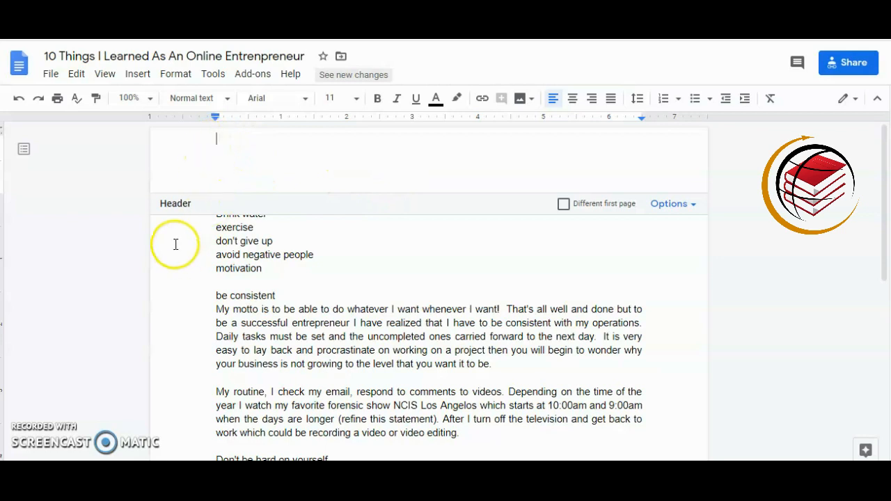
{"action": "mouse_move", "coordinate": [603, 213]}
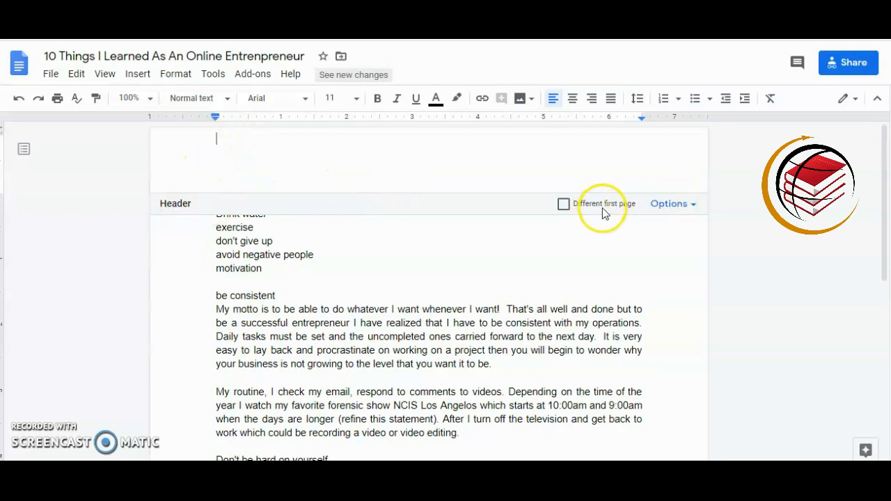
{"action": "mouse_move", "coordinate": [242, 181]}
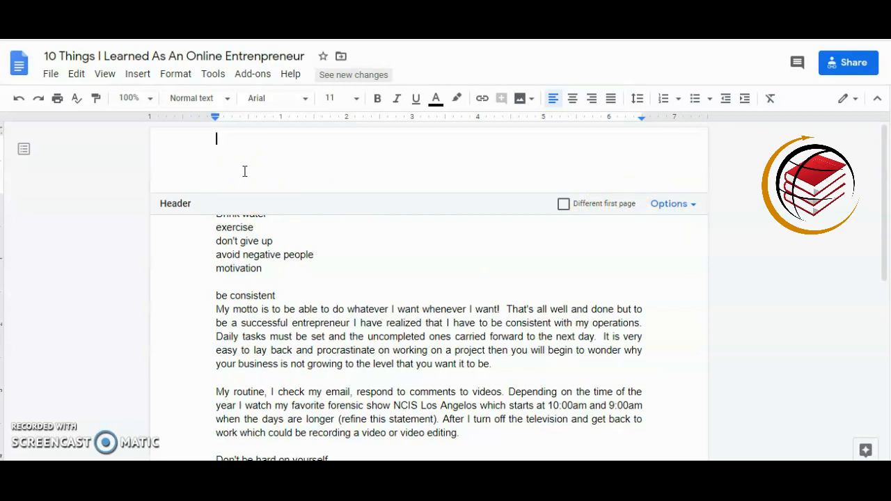
{"action": "mouse_move", "coordinate": [339, 137]}
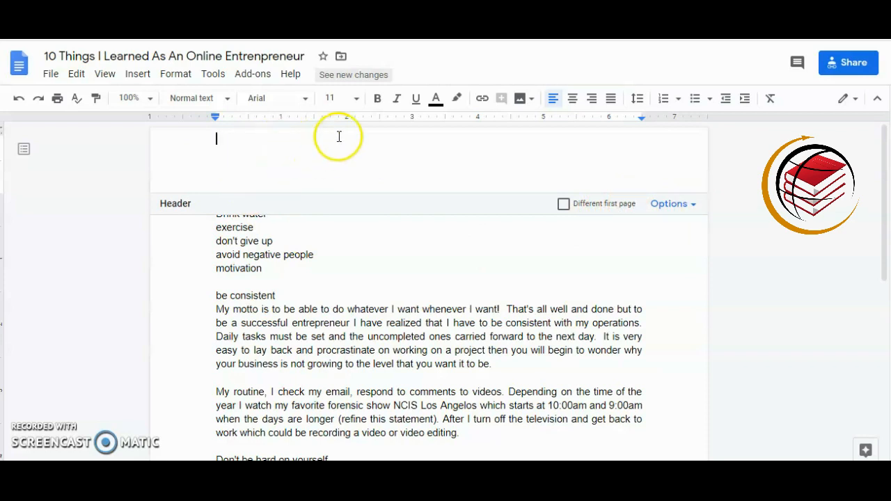
{"action": "mouse_move", "coordinate": [339, 151]}
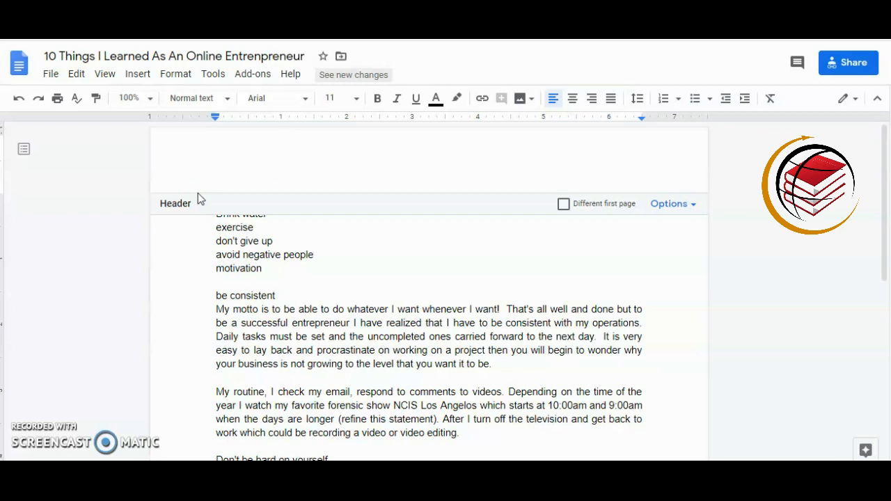
Enter 'Nothing last forever' as the header text and center it.
{"action": "type", "text": "Nothing last f"}
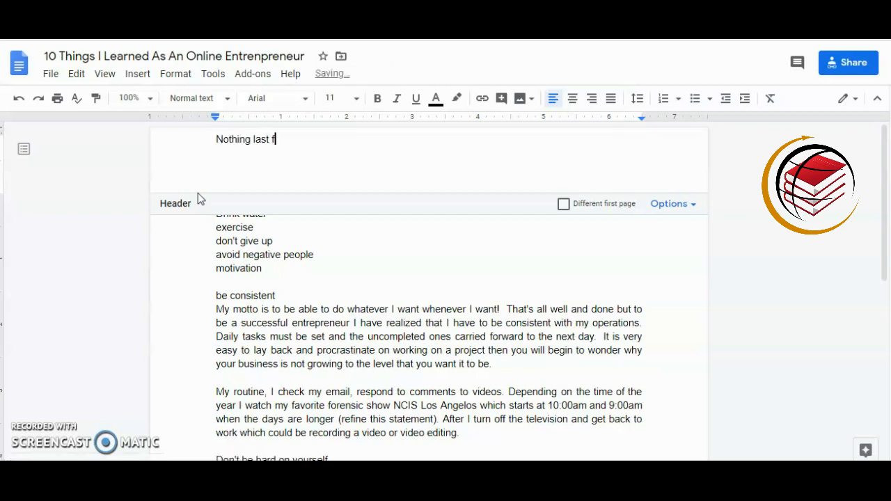
{"action": "type", "text": "orever"}
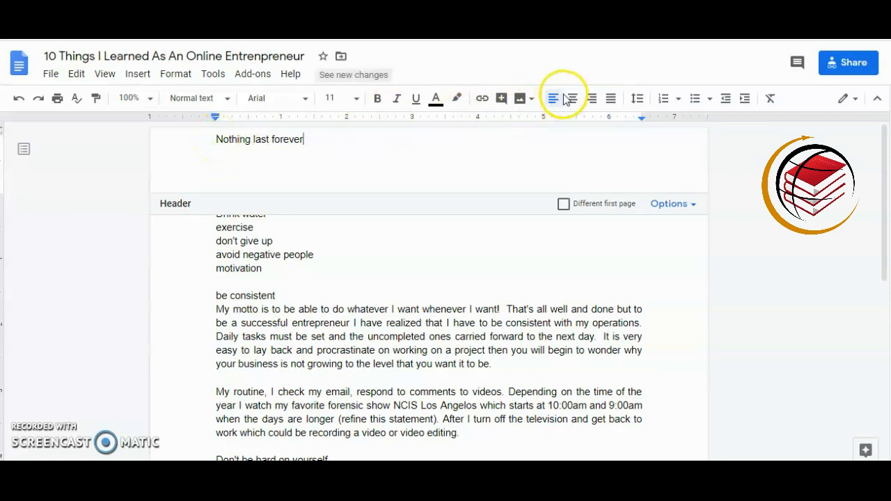
{"action": "left_click", "coordinate": [572, 98]}
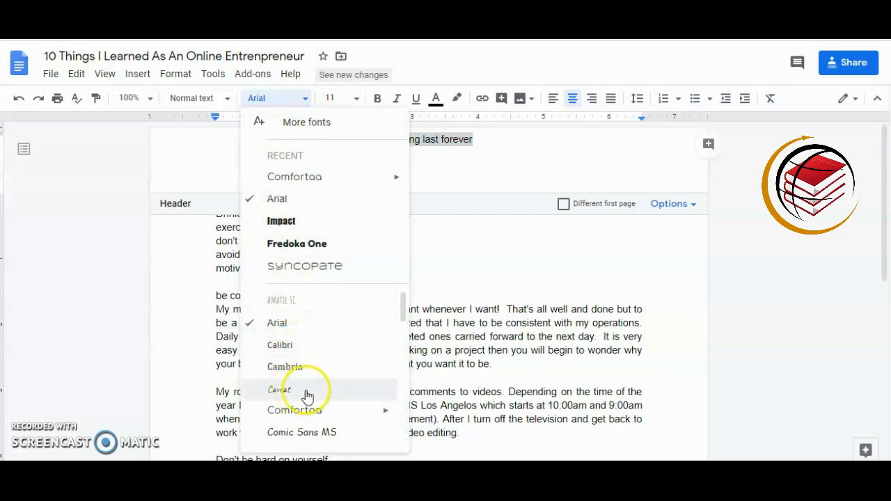
Style the header text in Lobster font at size 12.
{"action": "scroll", "scroll_direction": "down", "scroll_amount": 3}
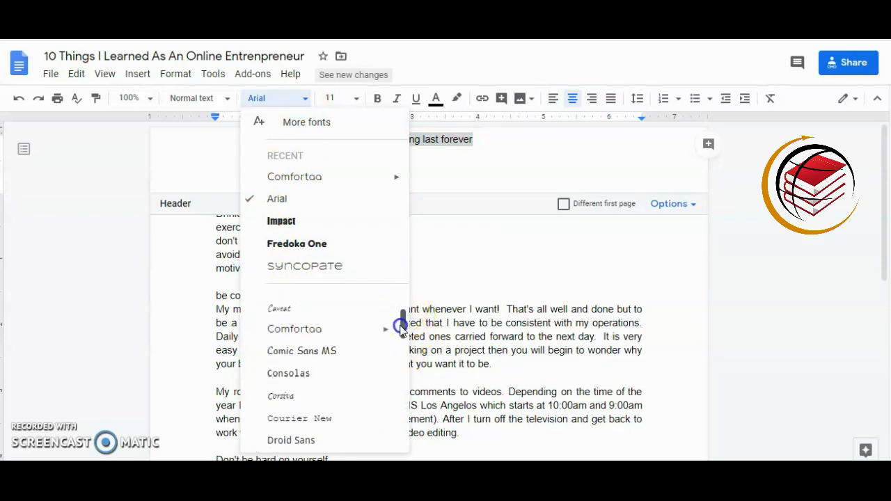
{"action": "scroll", "scroll_direction": "down", "scroll_amount": 3}
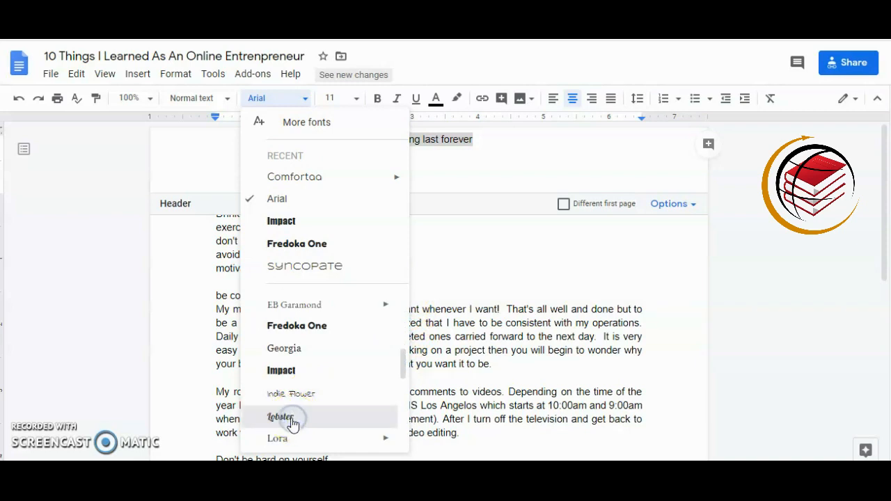
{"action": "left_click", "coordinate": [280, 416]}
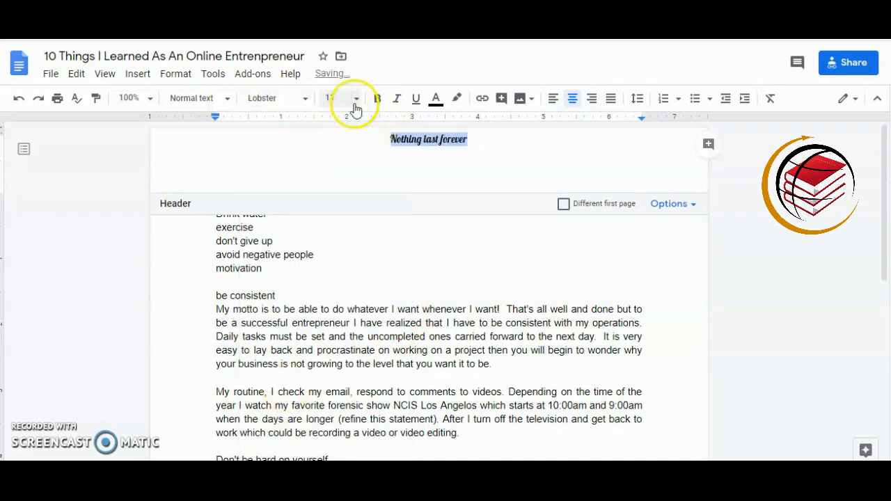
{"action": "left_click", "coordinate": [355, 98]}
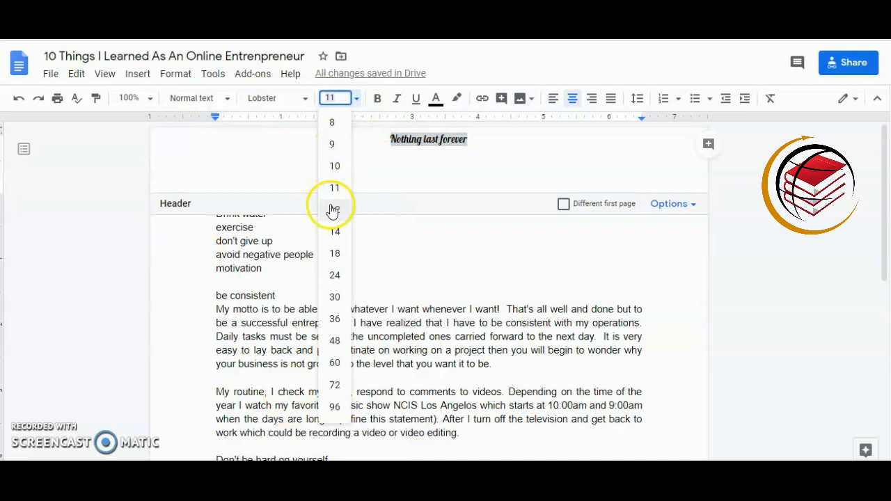
{"action": "left_click", "coordinate": [334, 209]}
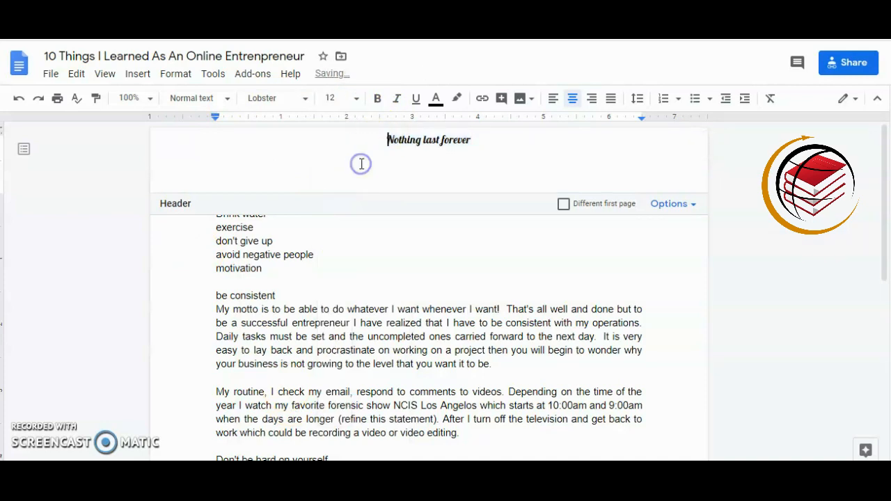
{"action": "mouse_move", "coordinate": [68, 206]}
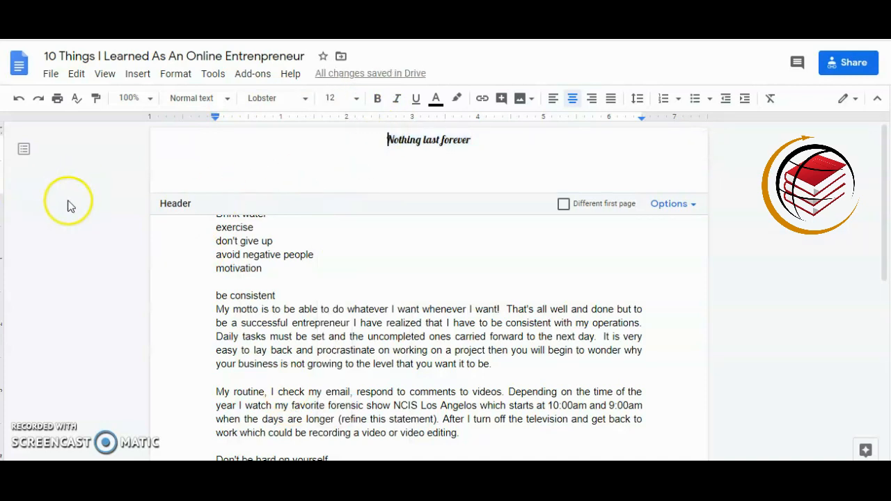
Return to the body, then insert a blank footer via Insert > Headers & footers > Footer.
{"action": "left_click", "coordinate": [217, 199]}
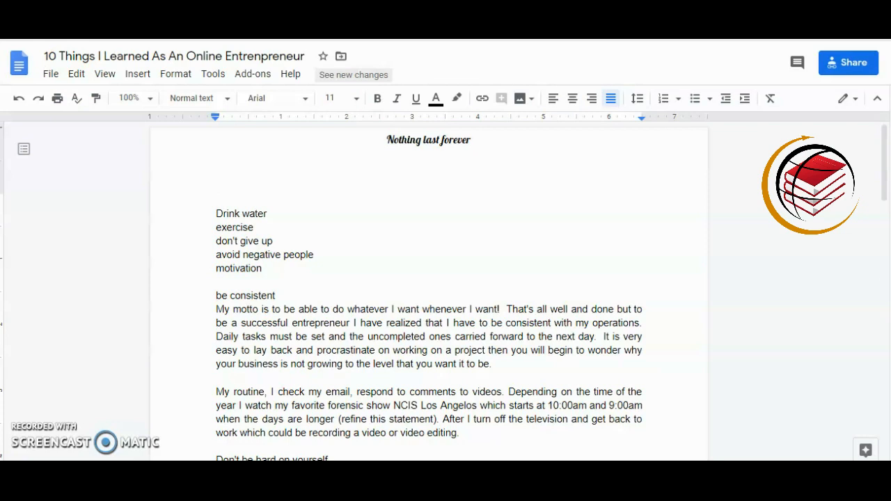
{"action": "mouse_move", "coordinate": [138, 73]}
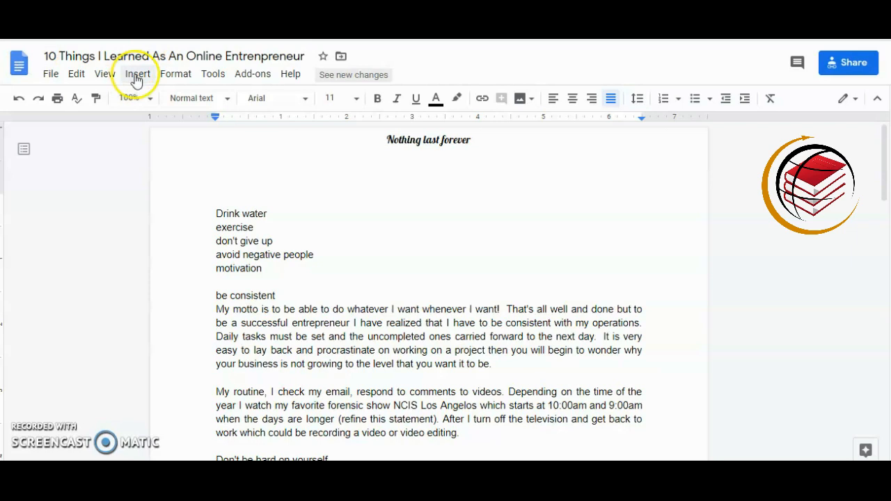
{"action": "left_click", "coordinate": [137, 73]}
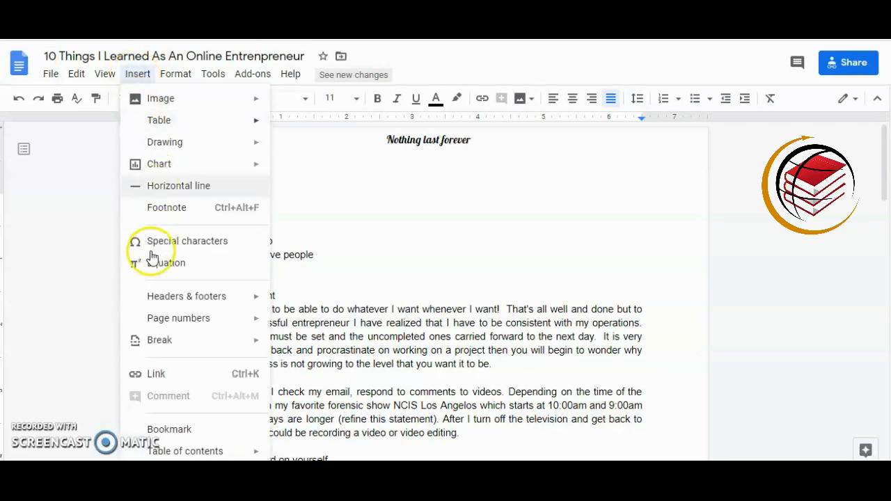
{"action": "mouse_move", "coordinate": [186, 296]}
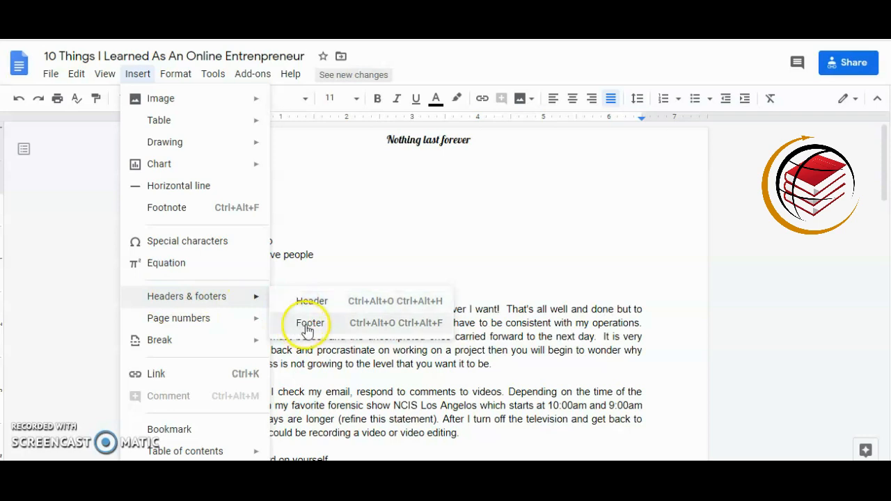
{"action": "left_click", "coordinate": [309, 322]}
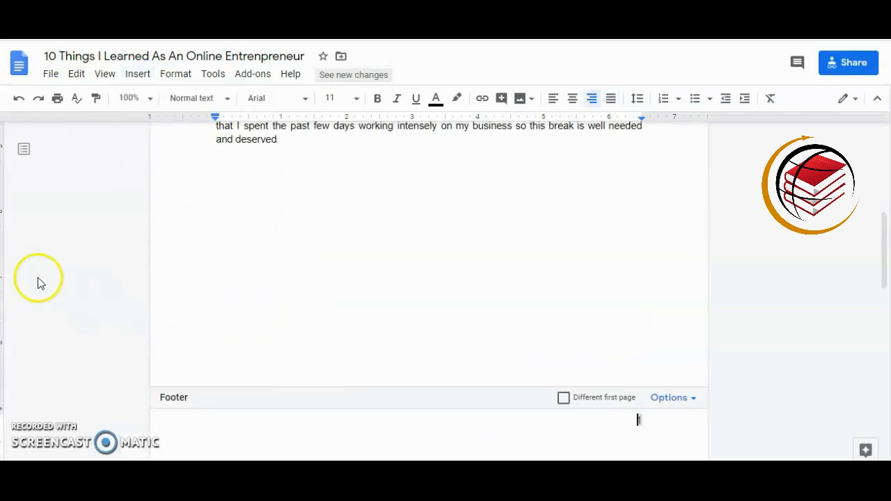
{"action": "scroll", "scroll_direction": "down", "scroll_amount": 3}
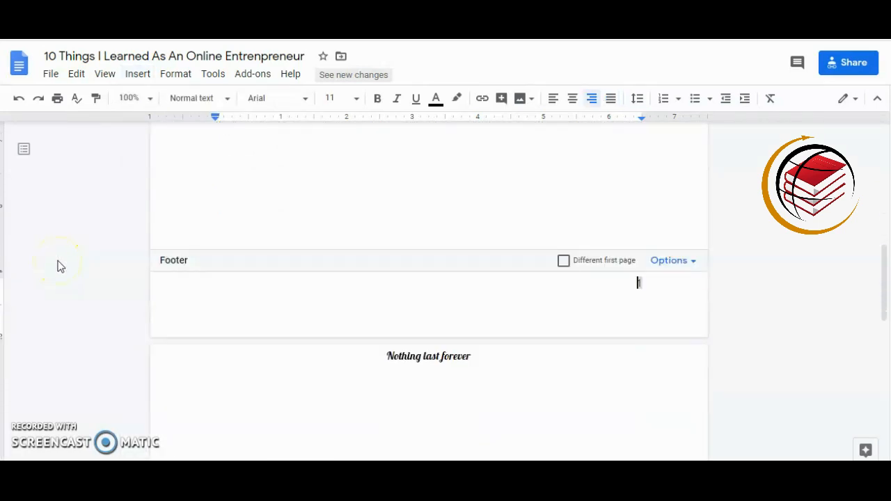
{"action": "scroll", "scroll_direction": "up", "scroll_amount": 3}
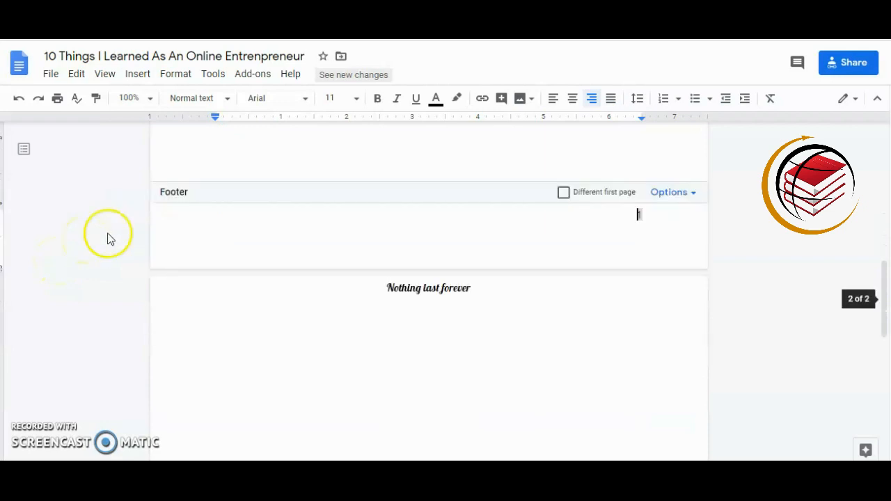
{"action": "mouse_move", "coordinate": [613, 201]}
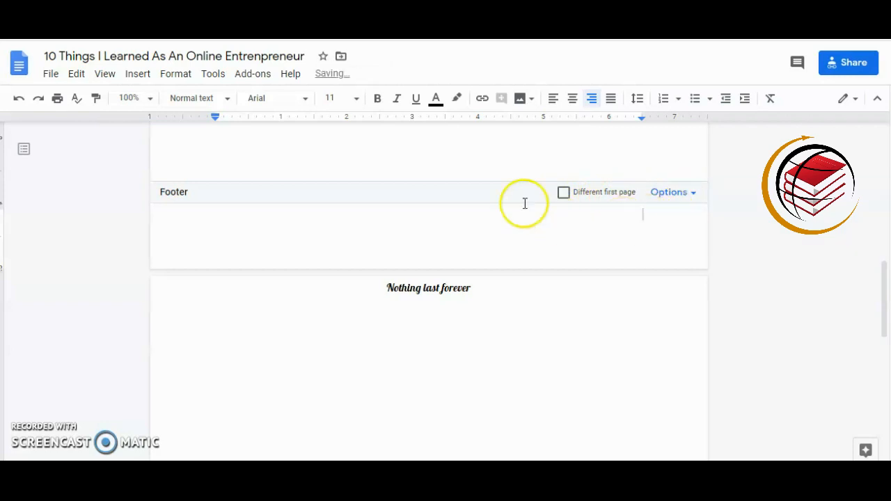
{"action": "mouse_move", "coordinate": [367, 216]}
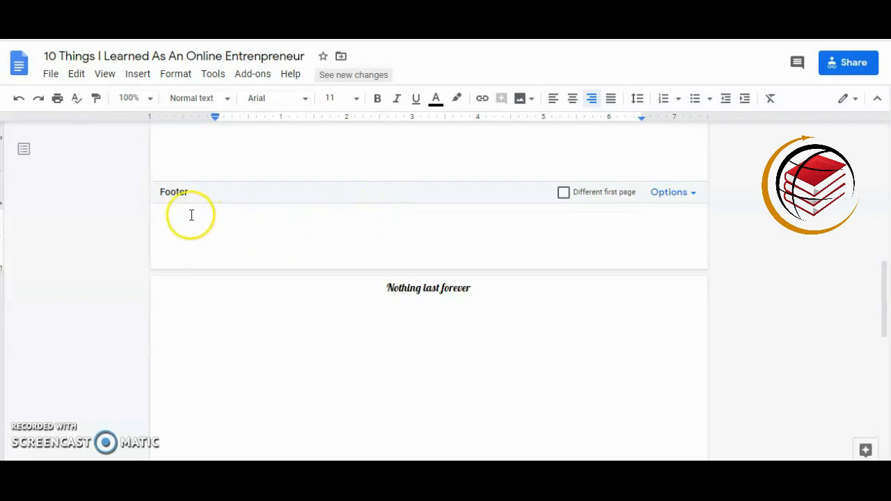
Insert page numbers in the footer of every page.
{"action": "left_click", "coordinate": [137, 74]}
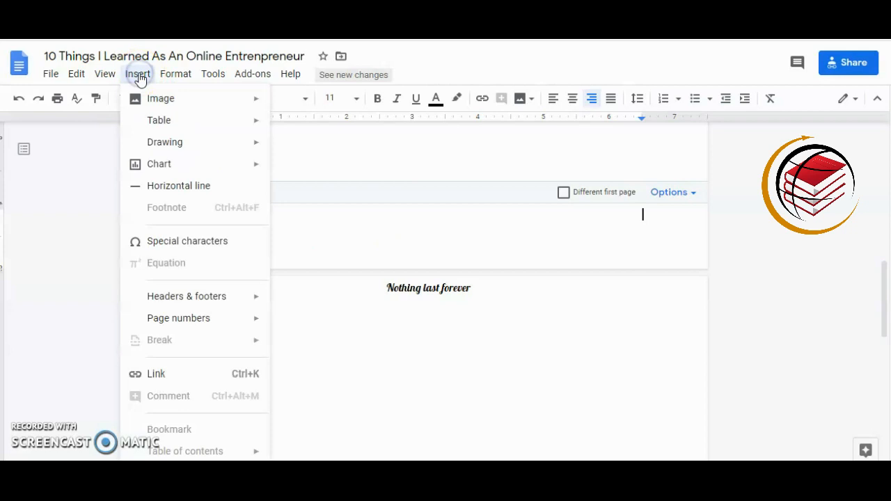
{"action": "mouse_move", "coordinate": [178, 318]}
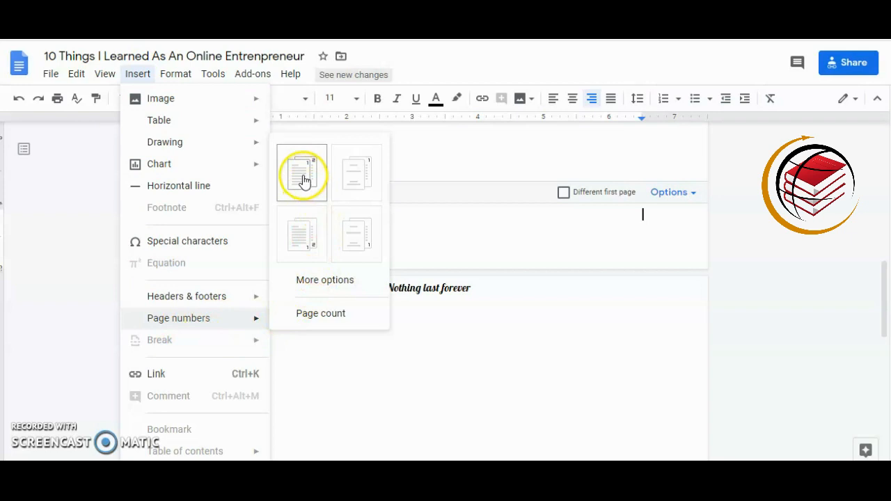
{"action": "mouse_move", "coordinate": [357, 172]}
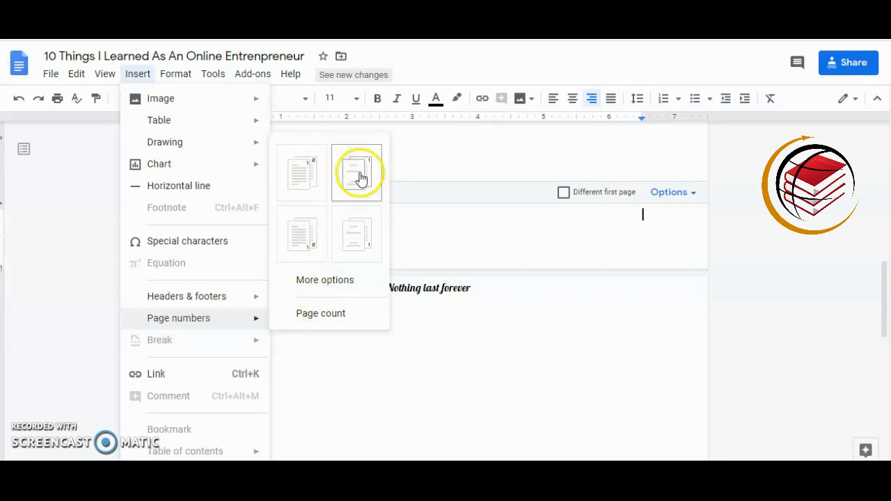
{"action": "mouse_move", "coordinate": [301, 234]}
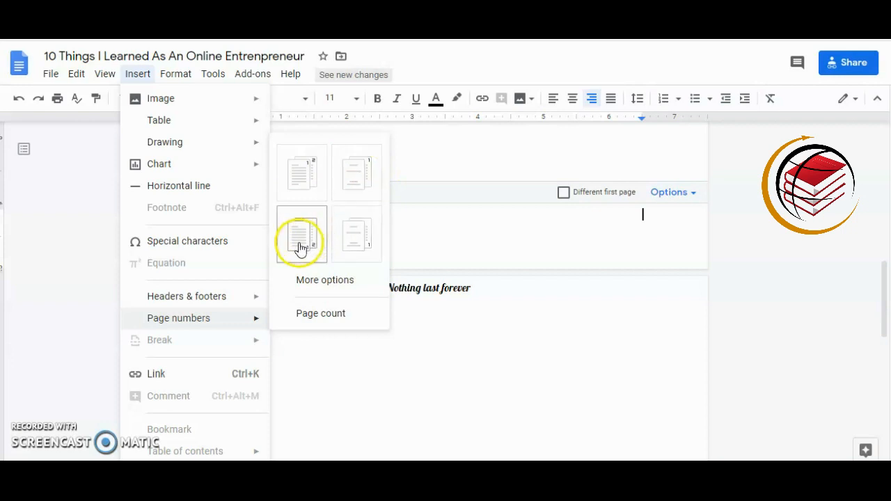
{"action": "mouse_move", "coordinate": [295, 263]}
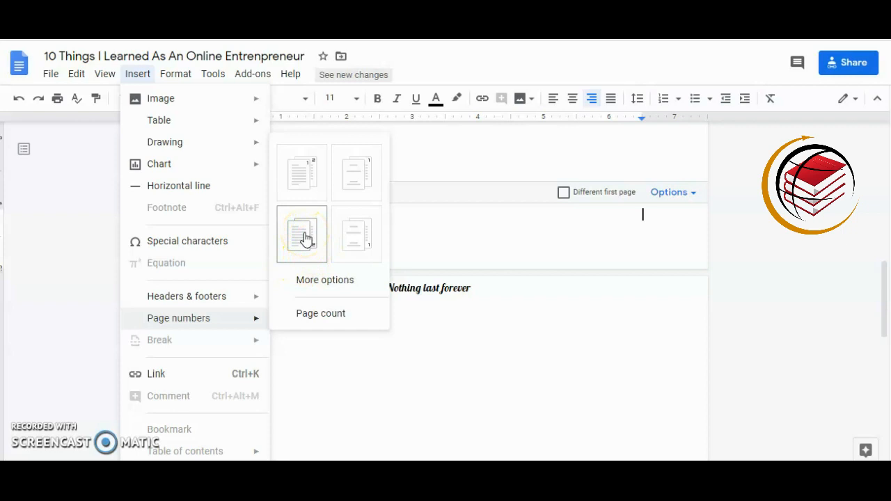
{"action": "left_click", "coordinate": [302, 235]}
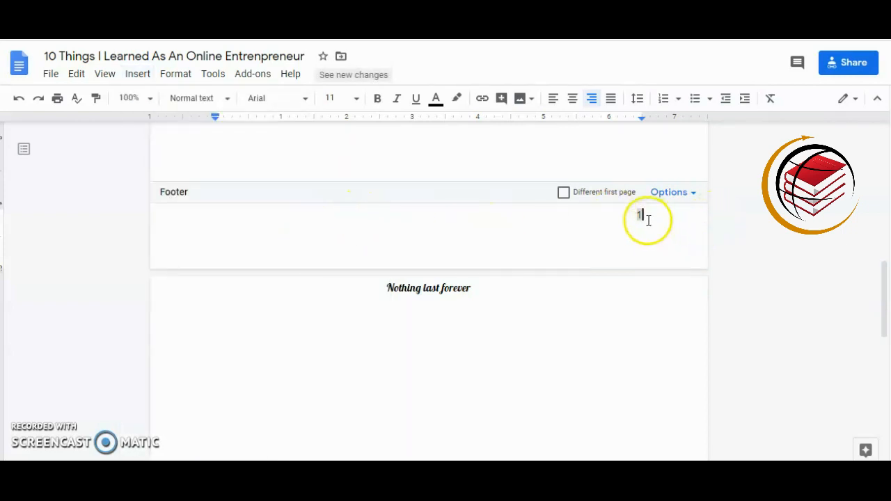
{"action": "mouse_move", "coordinate": [554, 98]}
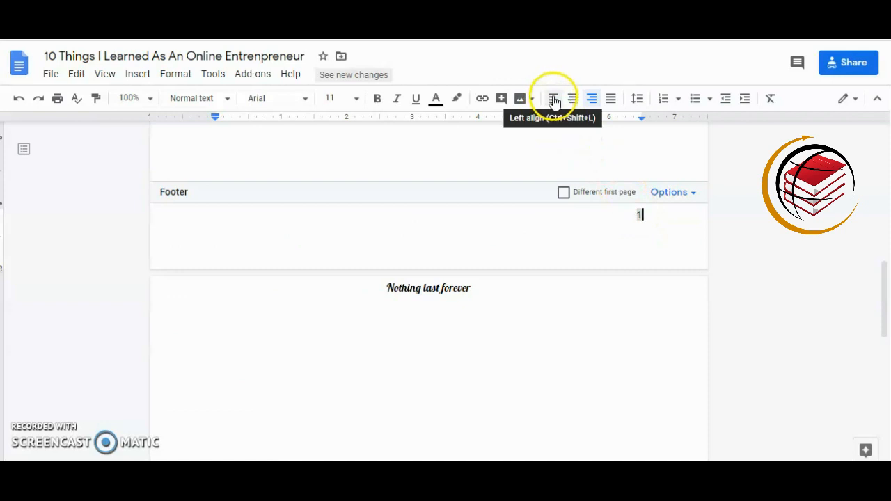
Left-align, then center the footer page number away from the right margin.
{"action": "left_click", "coordinate": [553, 98]}
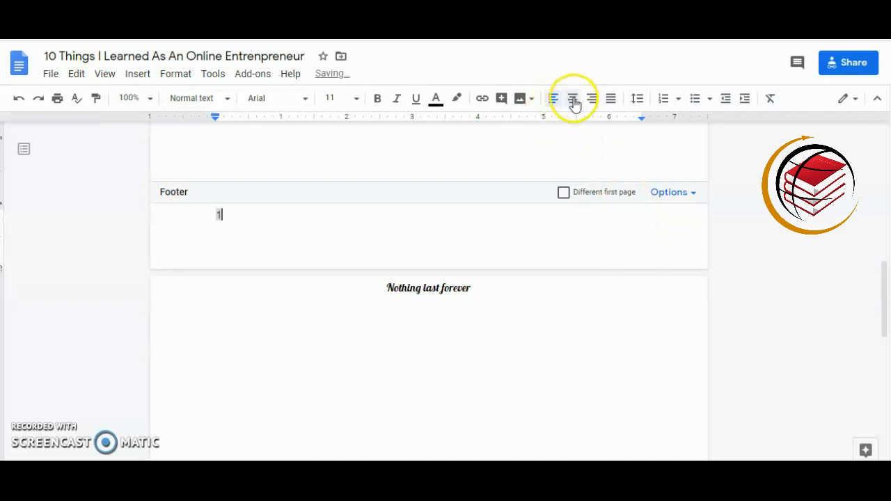
{"action": "left_click", "coordinate": [572, 98]}
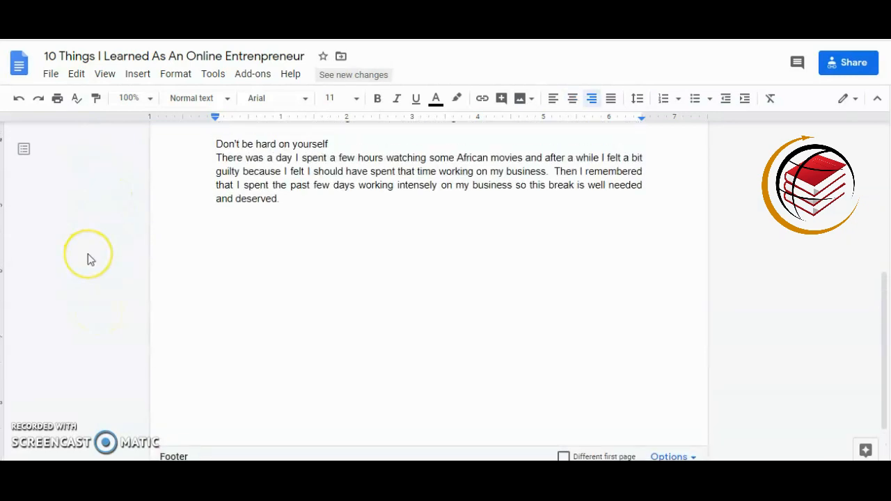
Scroll up toward the untitled tutorial-title document.
{"action": "scroll", "scroll_direction": "up", "scroll_amount": 3}
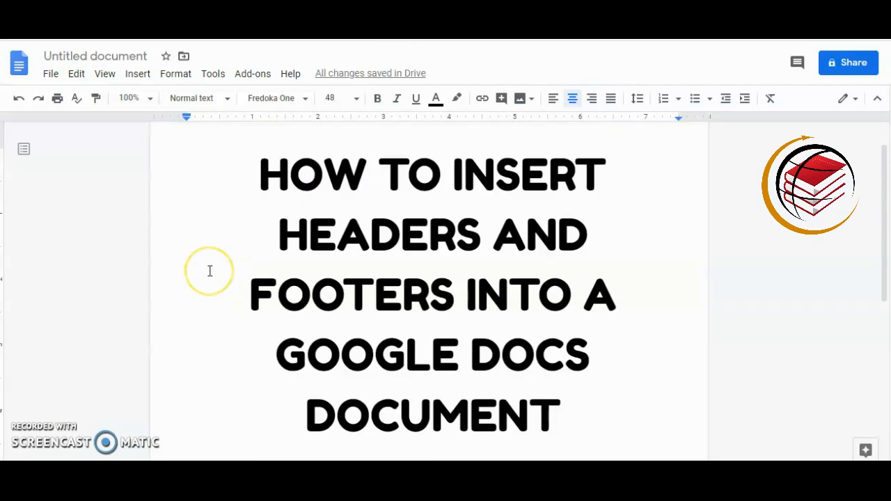
{"action": "mouse_move", "coordinate": [210, 271]}
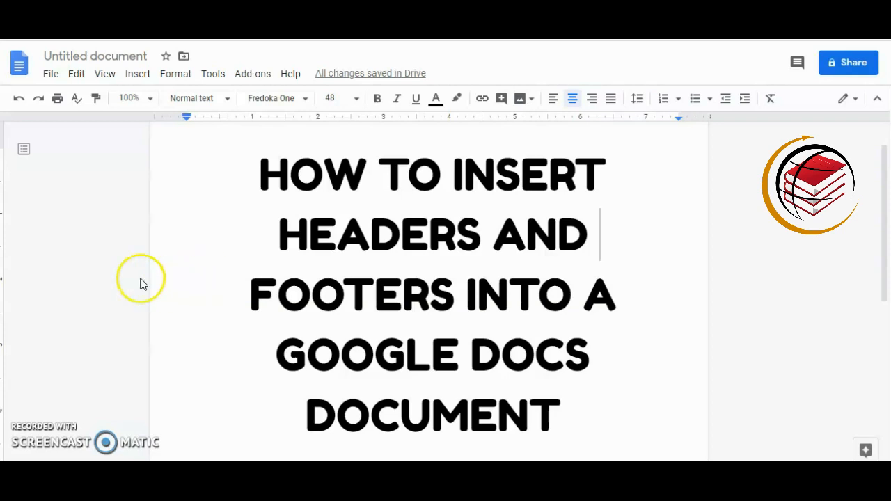
{"action": "mouse_move", "coordinate": [105, 278]}
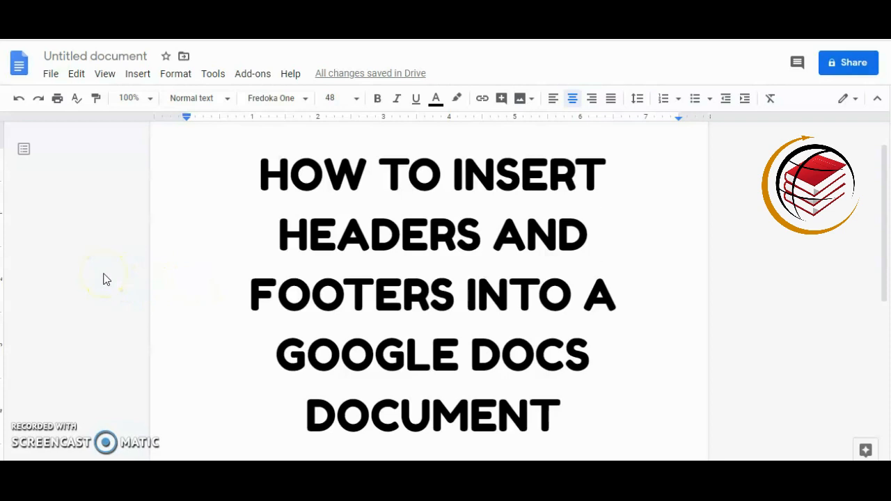